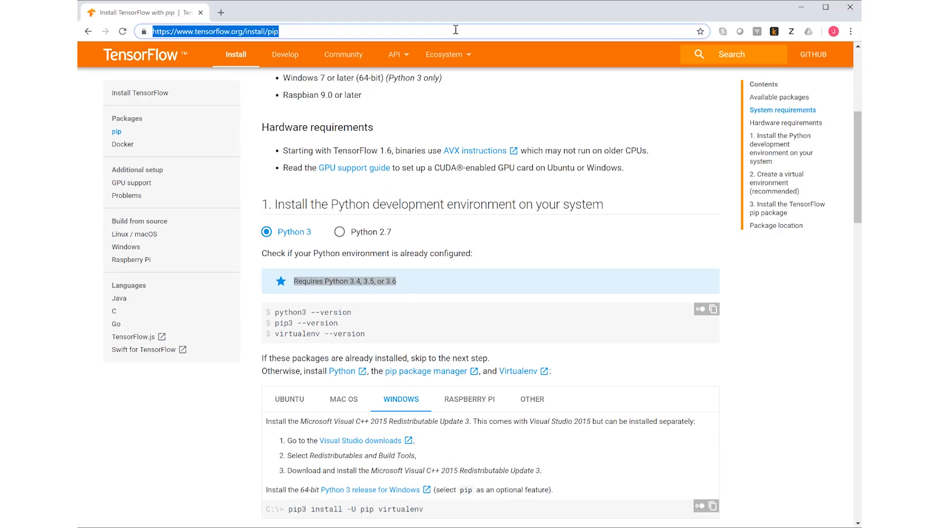
Step: Download the 64-bit Python 3.6.7 installer and install it with pip and environment variables enabled
text(https://www.python.org/downloads/)
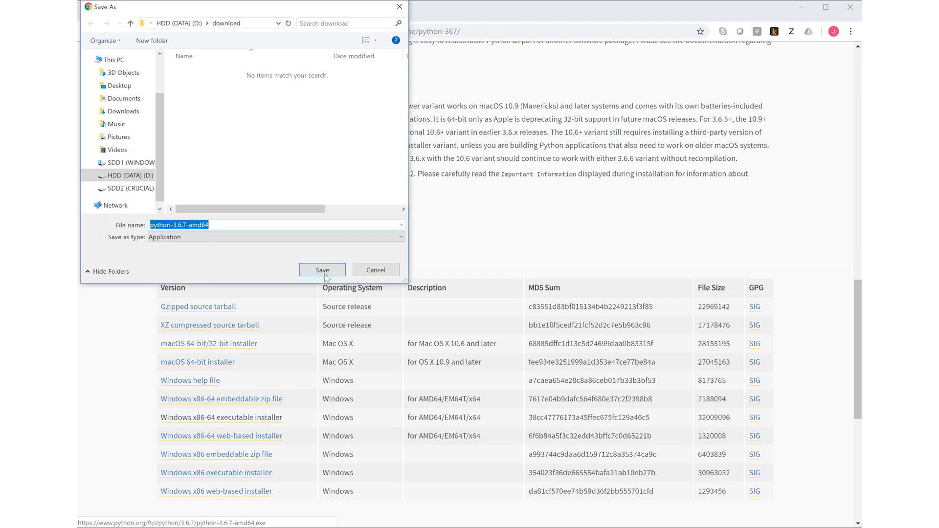
click(322, 269)
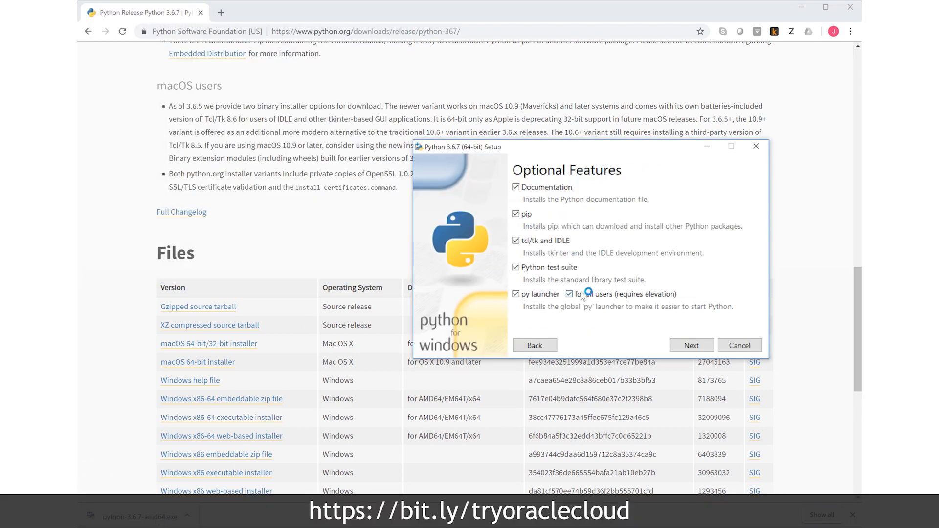
click(689, 344)
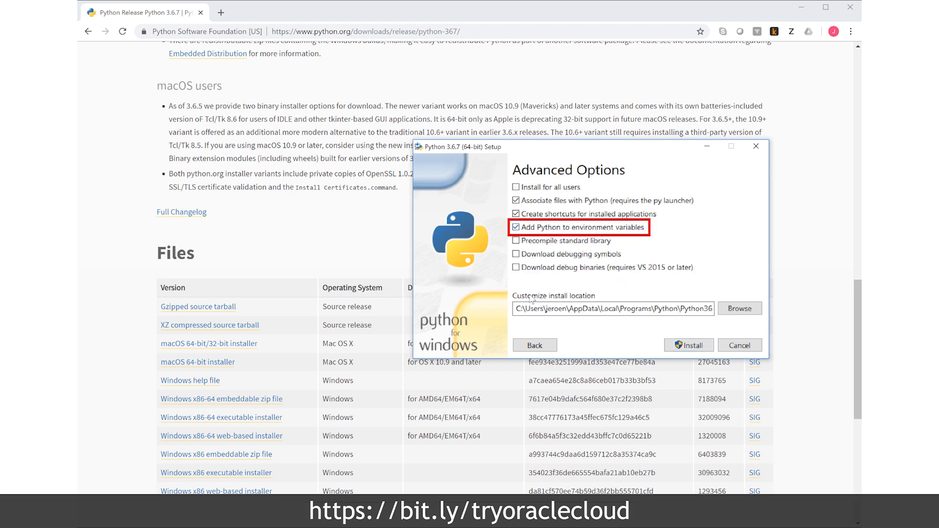
click(688, 345)
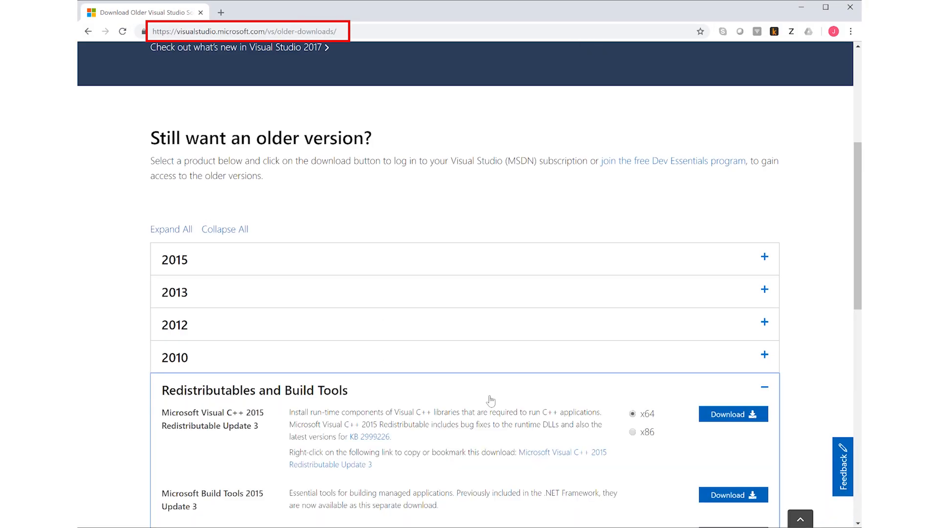
Step: Download the x64 Visual C++ 2015 Update 3 Redistributable and accept its license to install
scroll(down, 3)
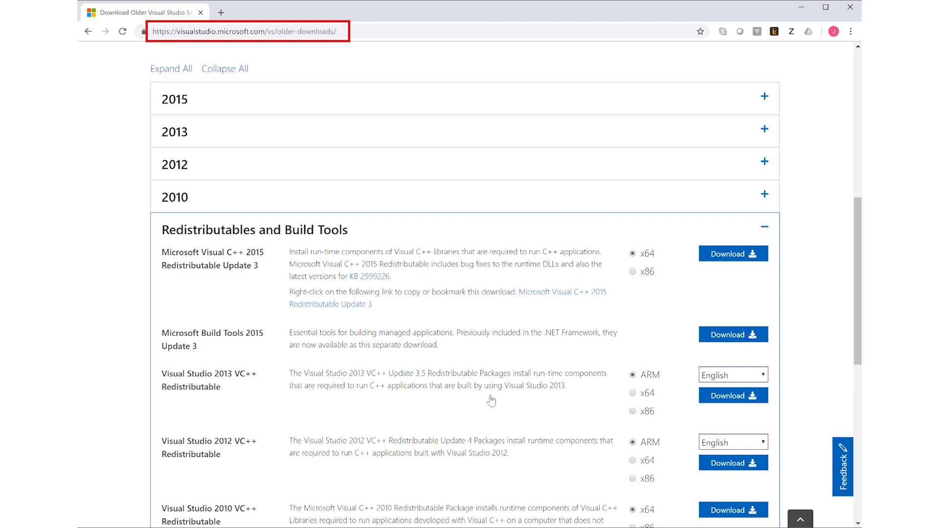
click(733, 254)
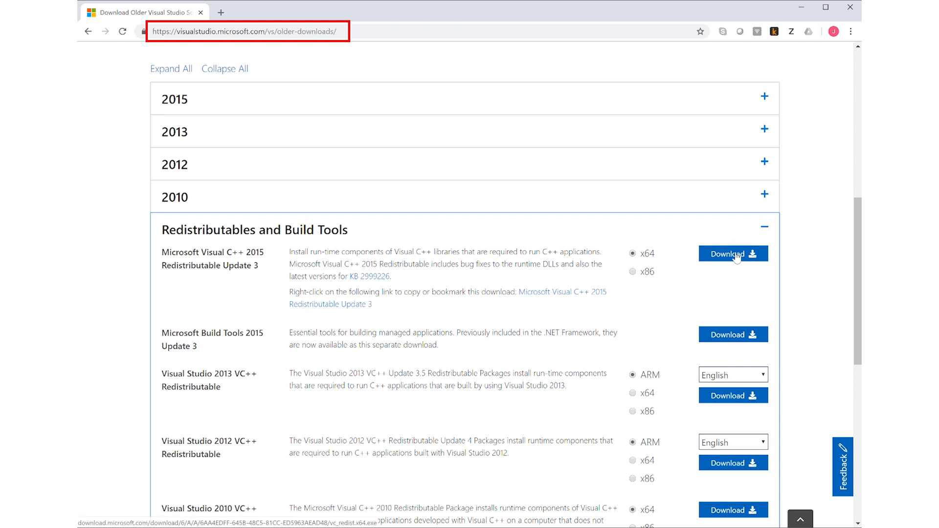
click(732, 253)
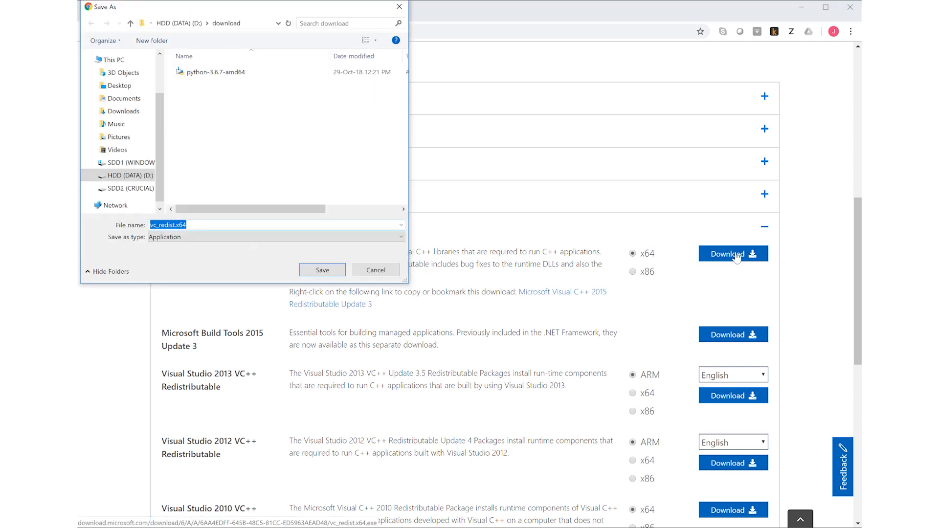
click(321, 270)
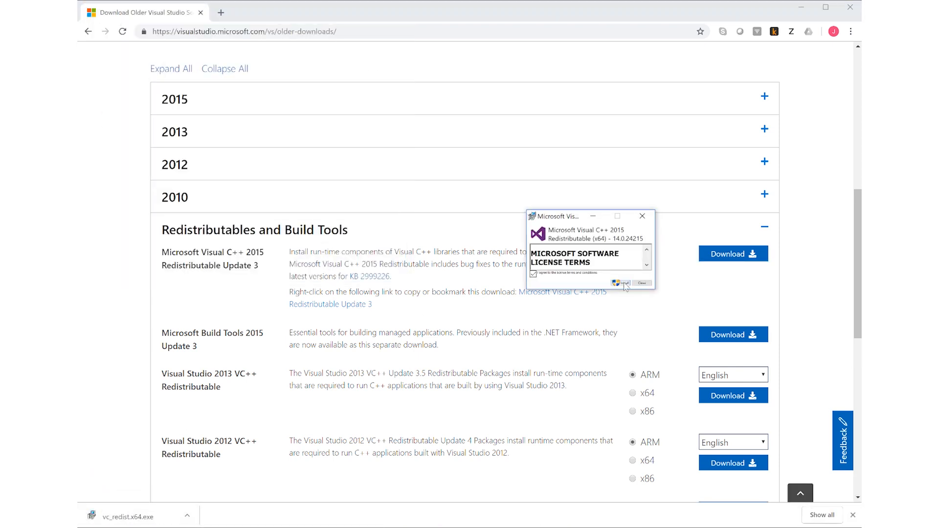
click(617, 282)
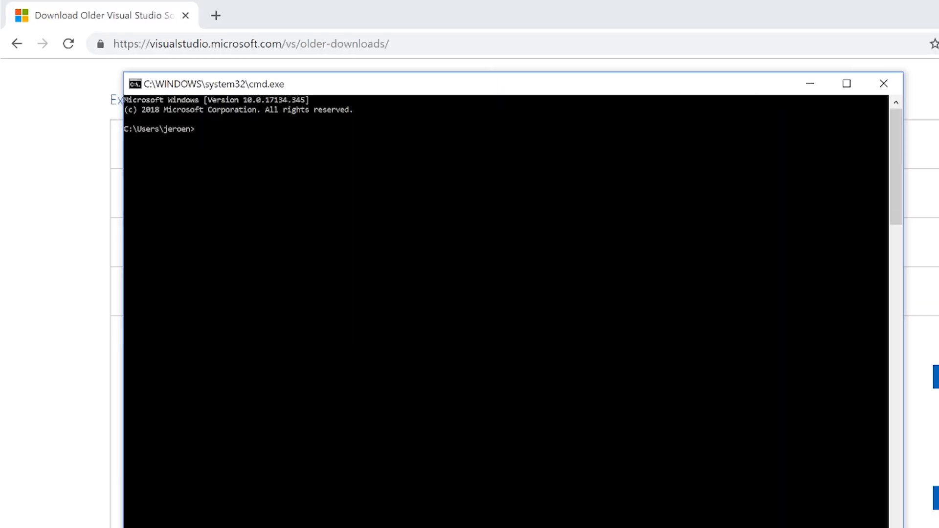
Step: Install TensorFlow with pip and start first_script.py containing 'import tensorflow as tf'
text(pip install tensorflow)
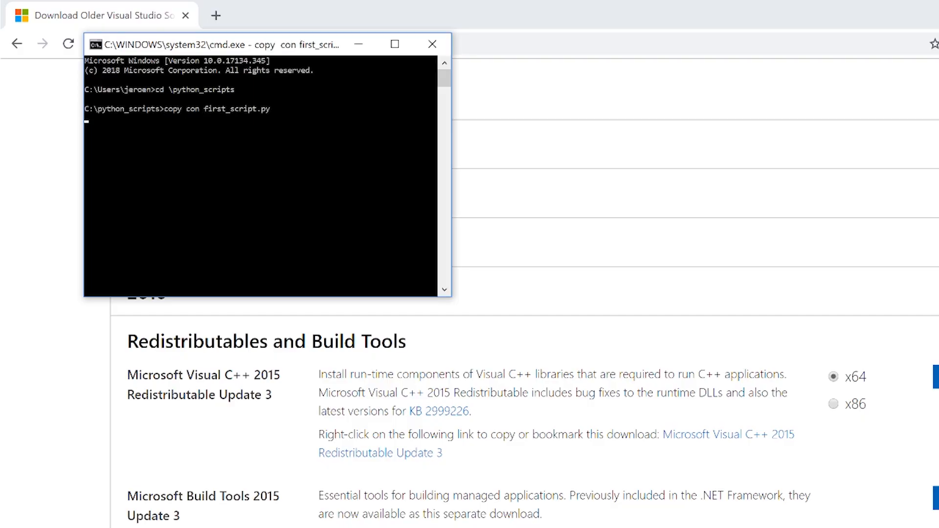
text(import tensorflow as tf)
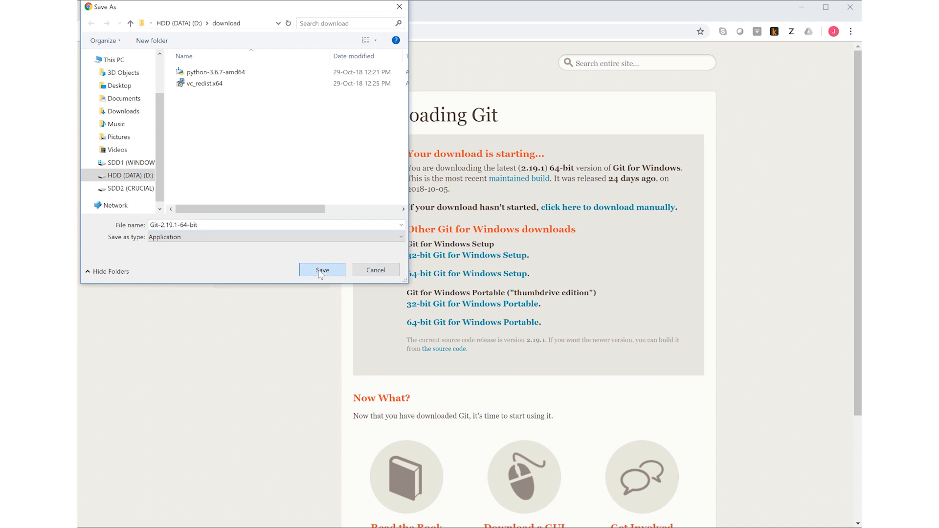
Step: Install Git 2.19.1 to C:\Program Files\Git with Vim editor and command-prompt access
click(321, 270)
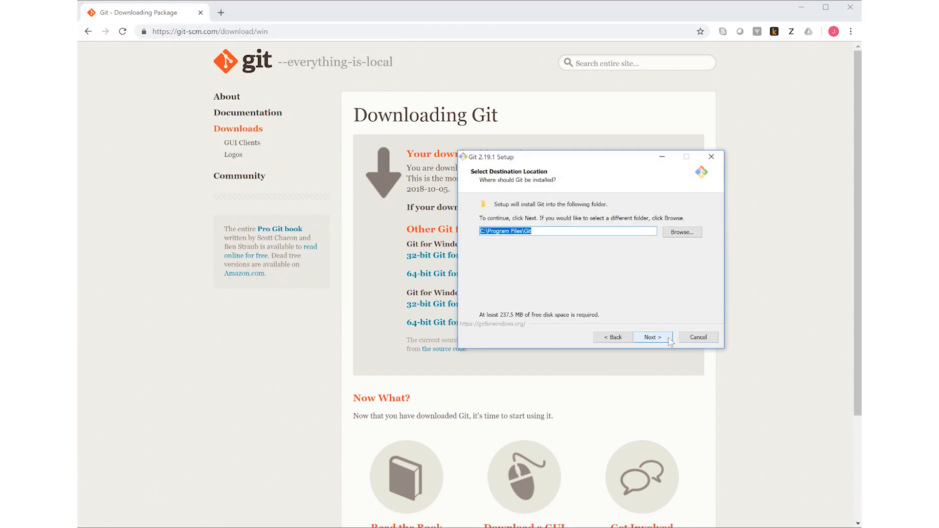
click(651, 336)
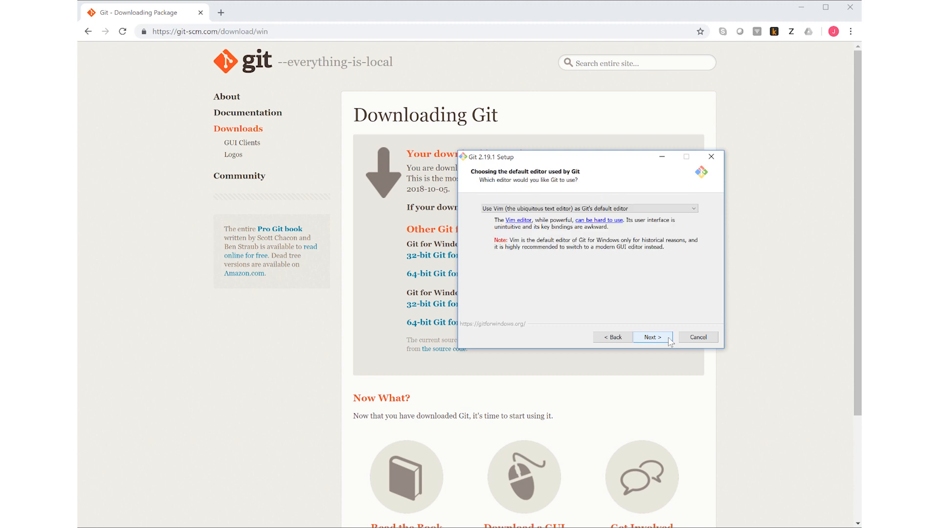
click(652, 337)
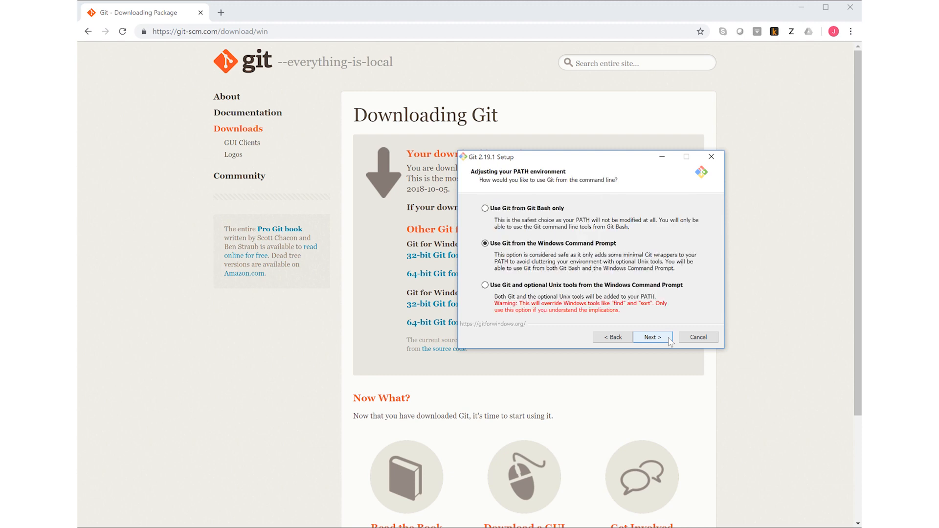
click(651, 337)
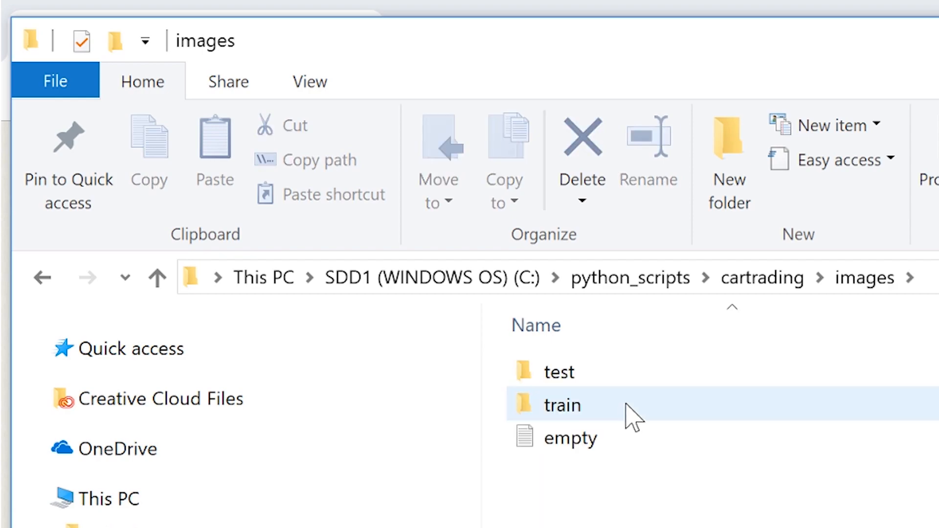
Step: Browse the back and front car-photo folders, returning to the train folder
double_click(561, 405)
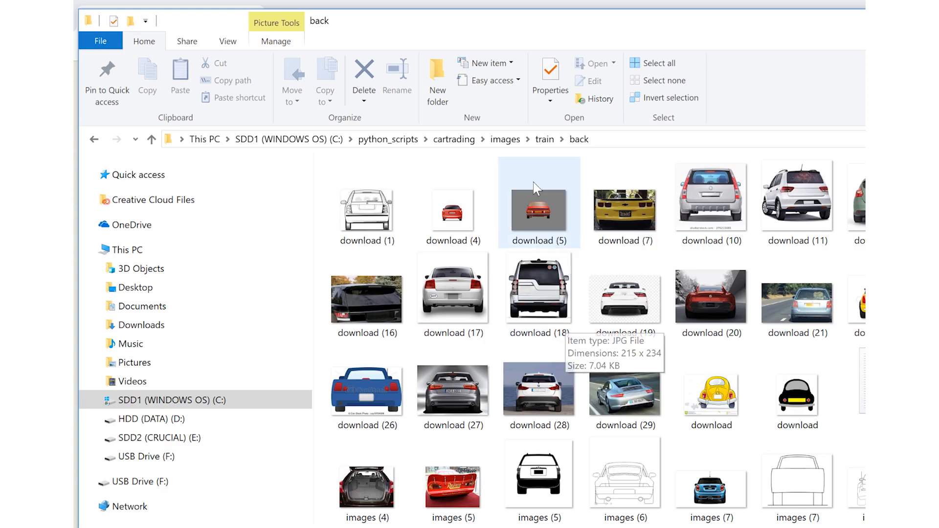
click(544, 139)
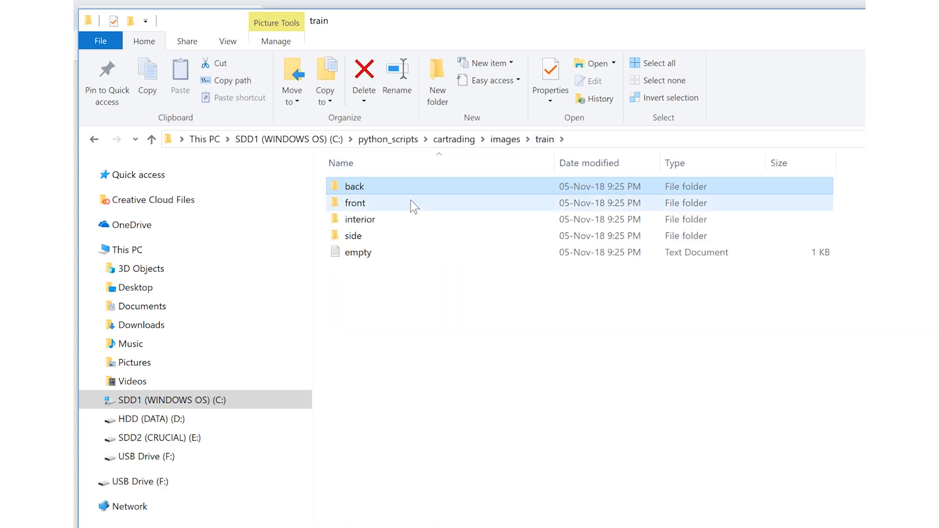
double_click(354, 203)
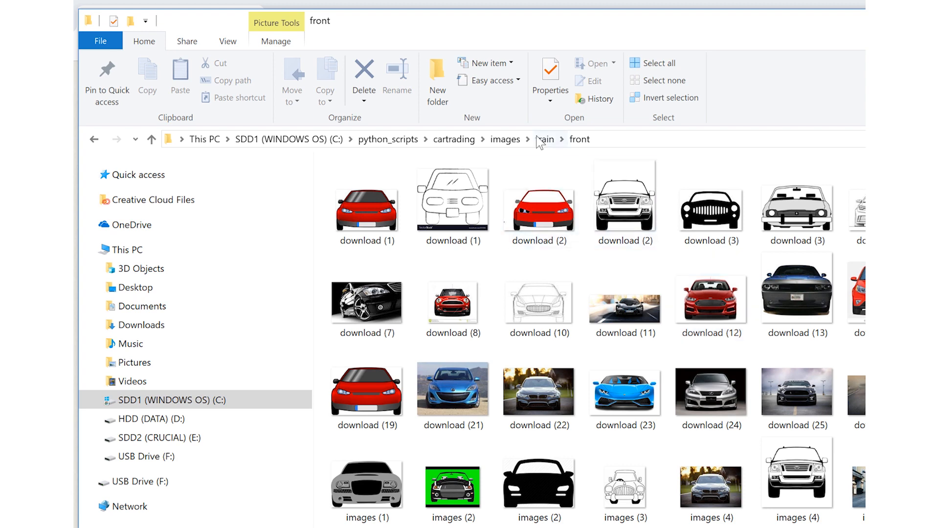
click(544, 139)
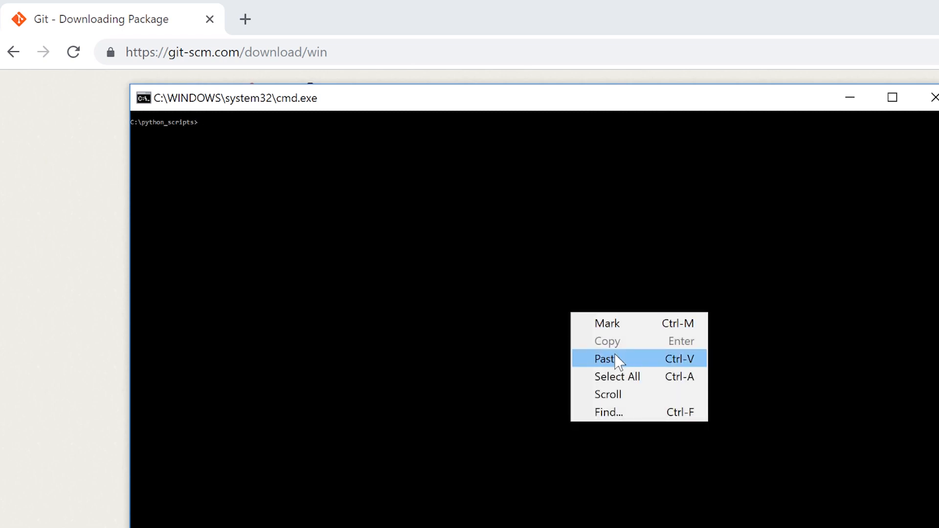
Step: Paste and run the copied command at the C:\python_scripts prompt
click(605, 358)
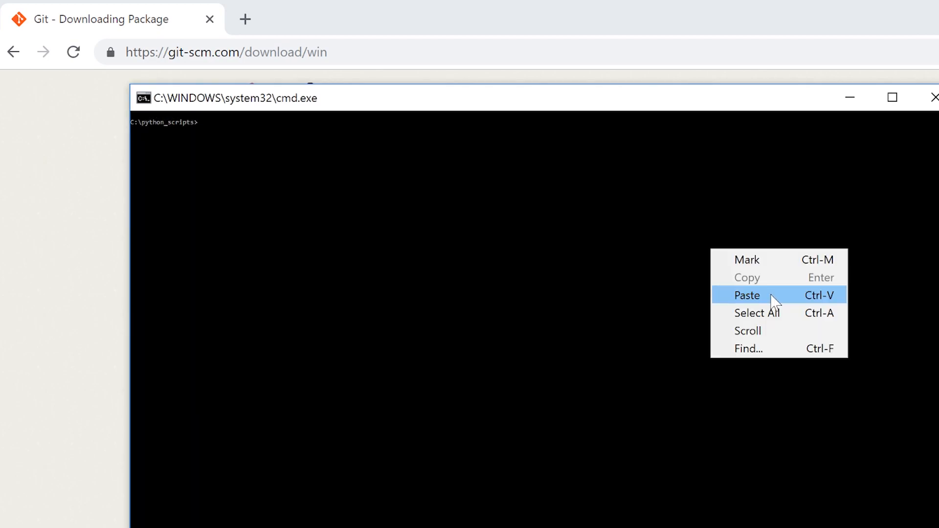
Step: Run label_image.py with the retrained graph and labels on test photos 1, 2 and 3
click(746, 295)
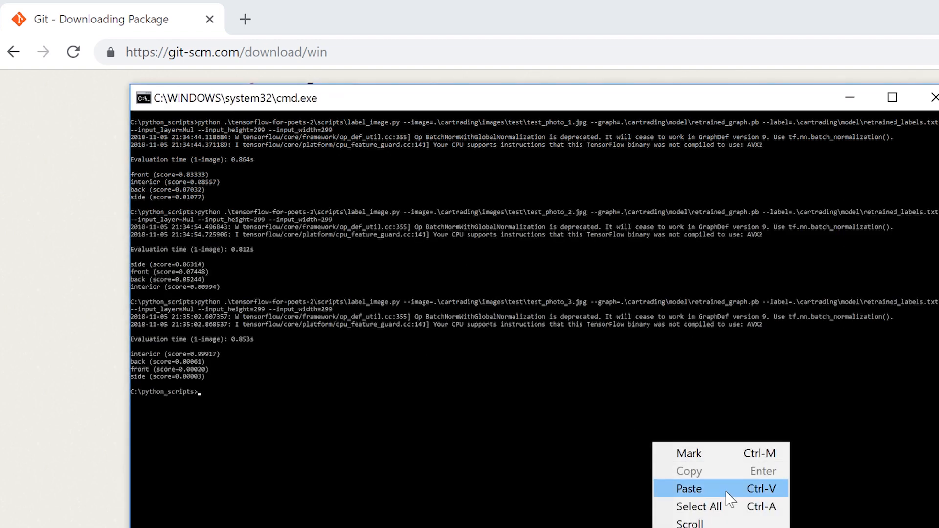
click(689, 488)
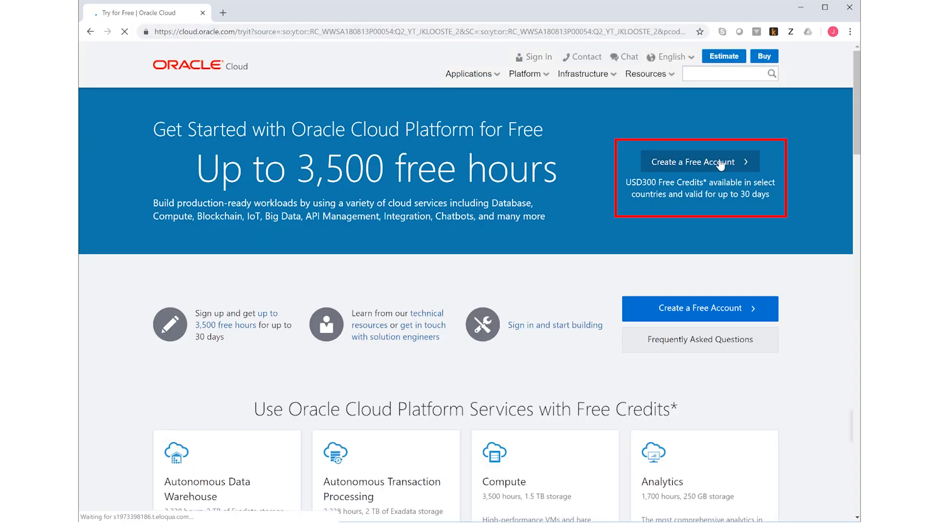
Step: Set up container instance MyNewContainer with a generated SSH key pair and OC5 worker nodes
click(699, 162)
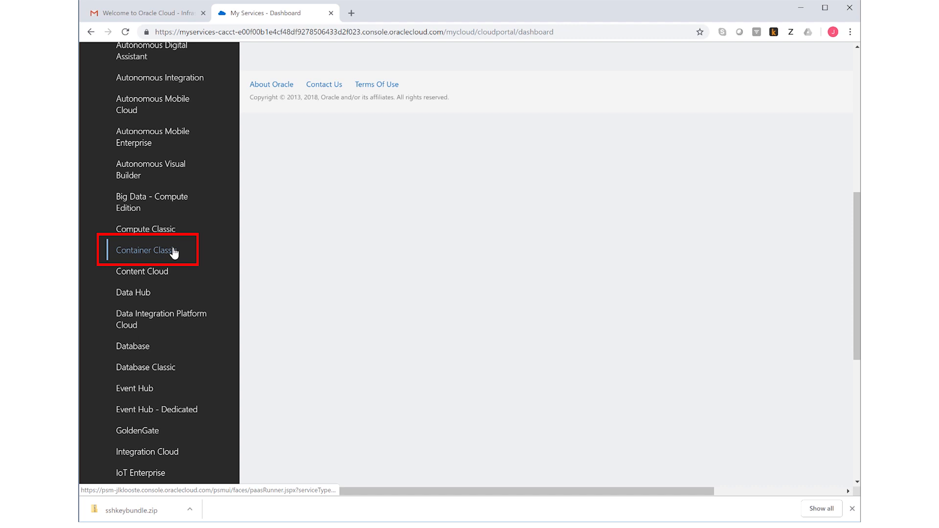
click(146, 251)
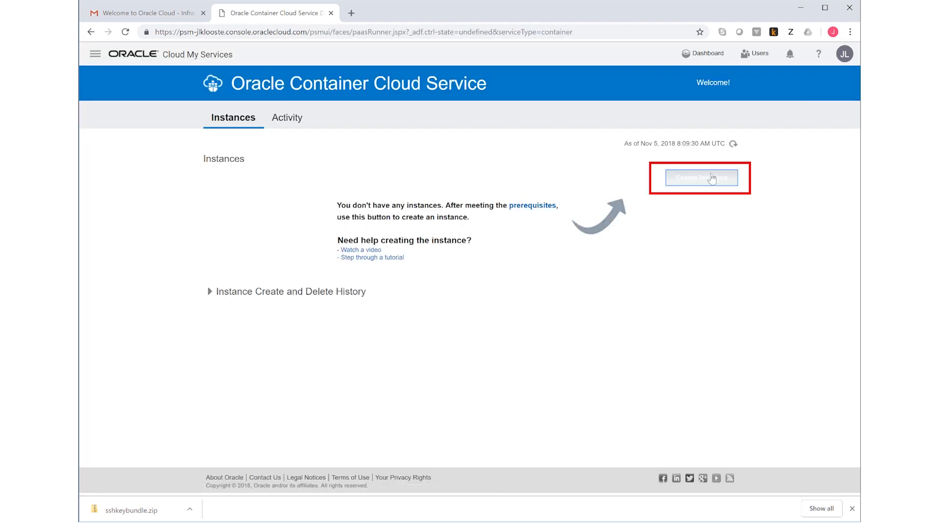
click(699, 178)
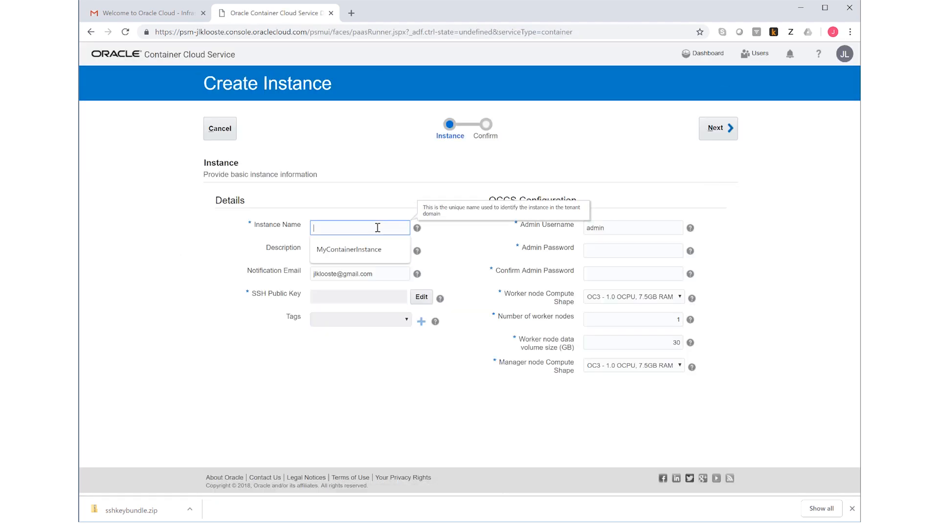
text(MyNewContainer)
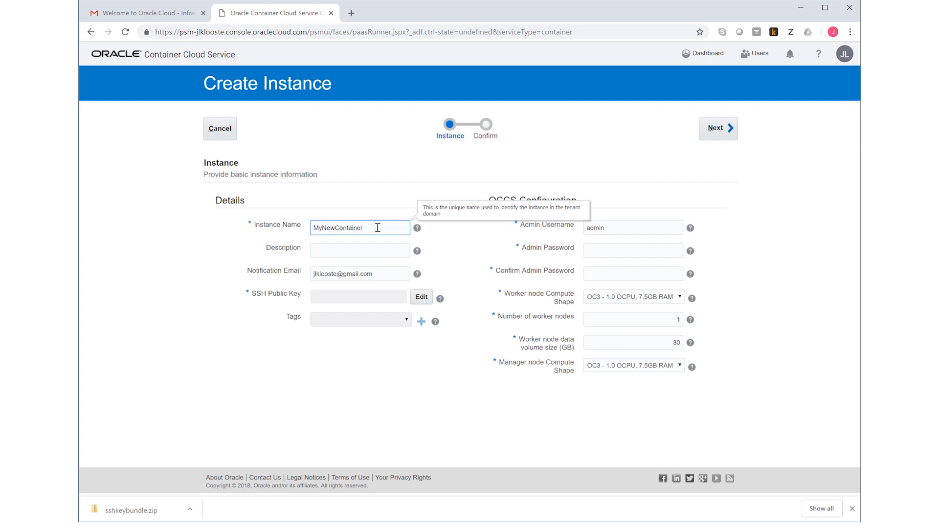
click(421, 297)
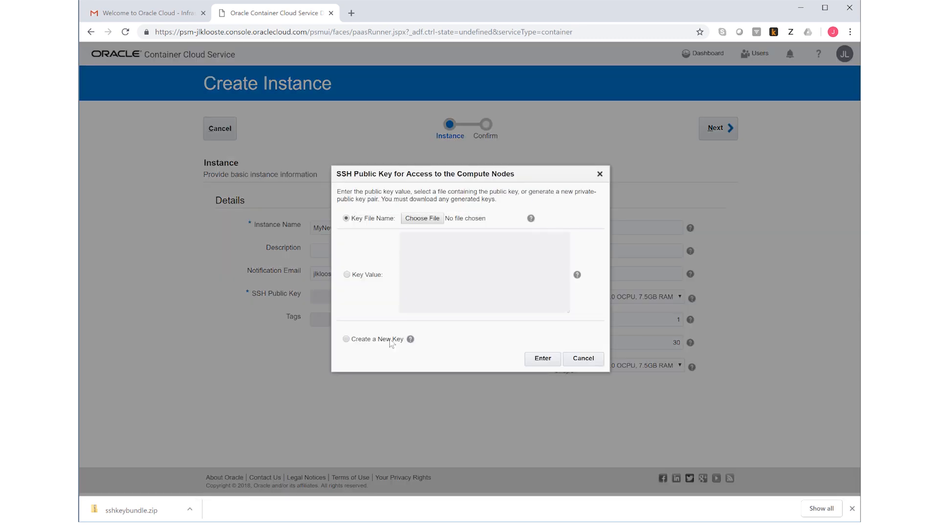
click(526, 291)
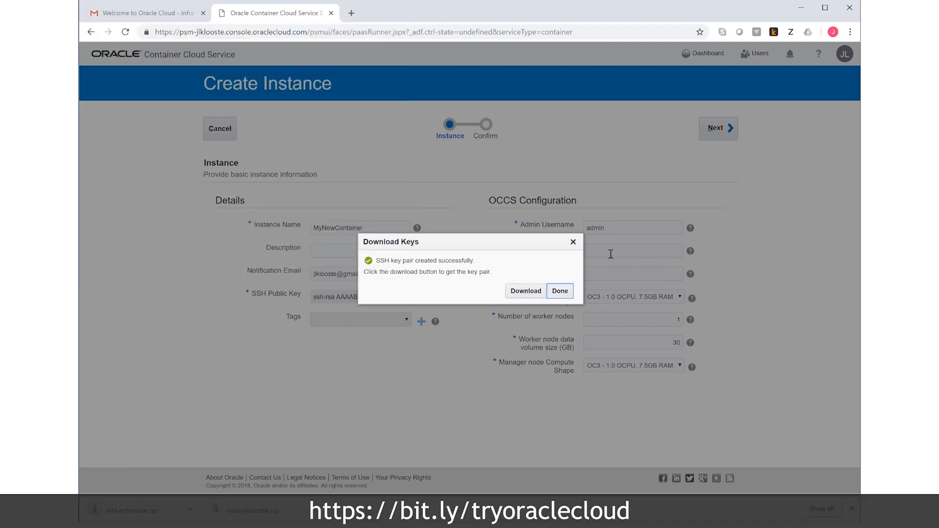
click(559, 291)
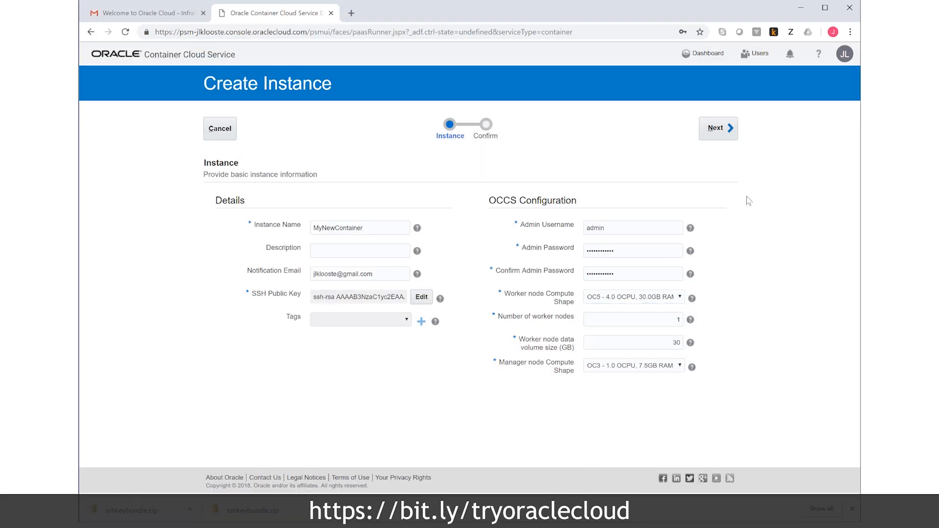
click(716, 128)
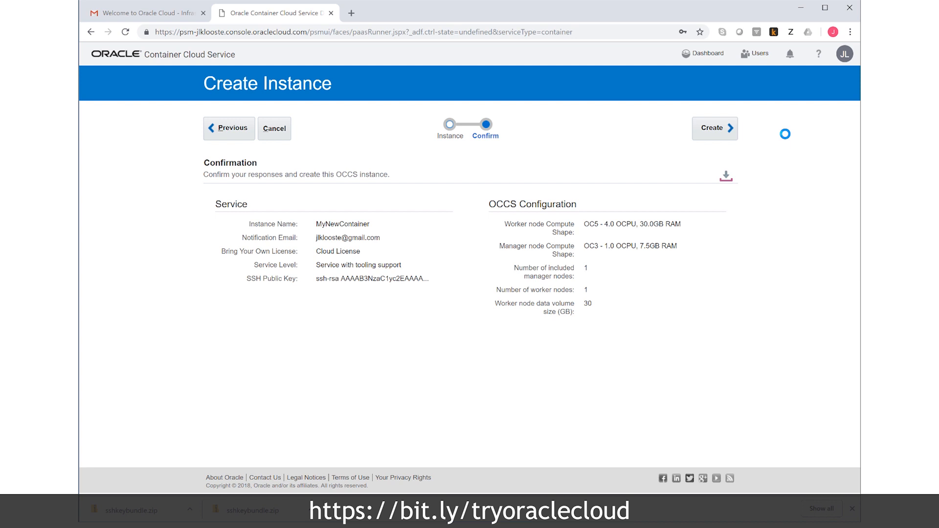
Step: Create the MyNewContainer instance and open its Container Console
click(712, 128)
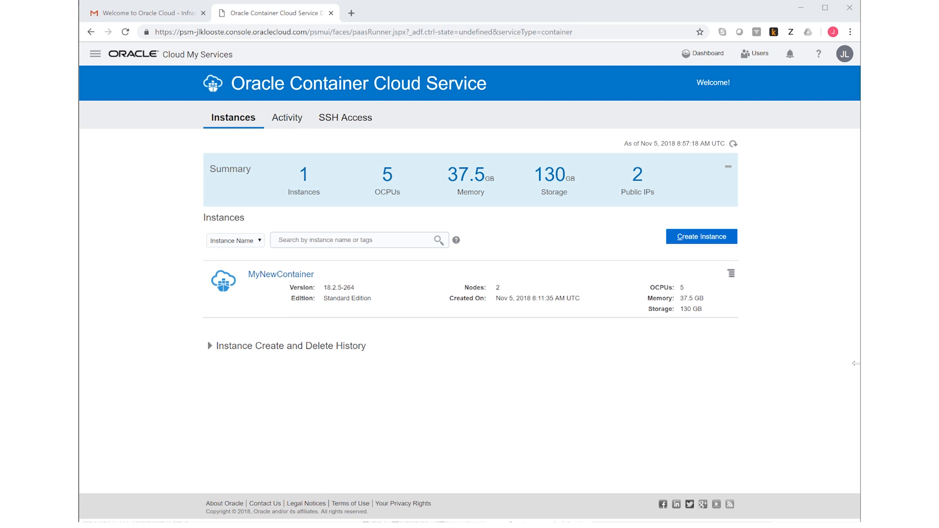
click(730, 274)
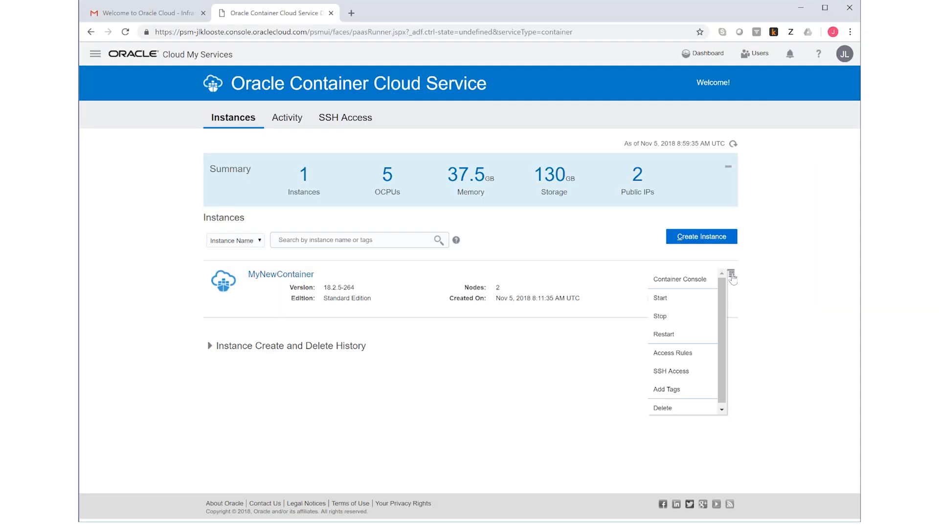
click(680, 279)
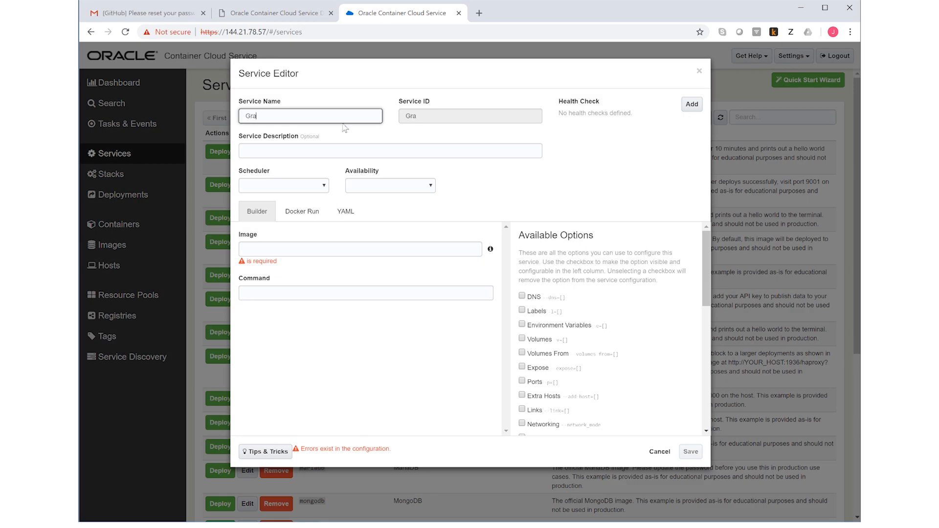
Step: Save a GraphPipe service using image sleepsonthefloor/graphpipe-tf:cpu1.11.0 with a docker run command
text(sleepsonthefloor/graphpipe-tf:cpu1.11.0)
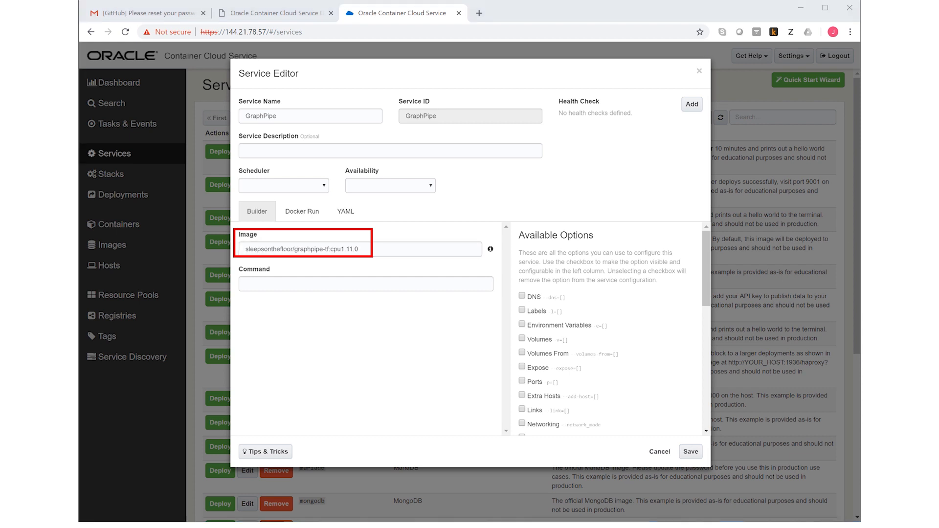
click(301, 211)
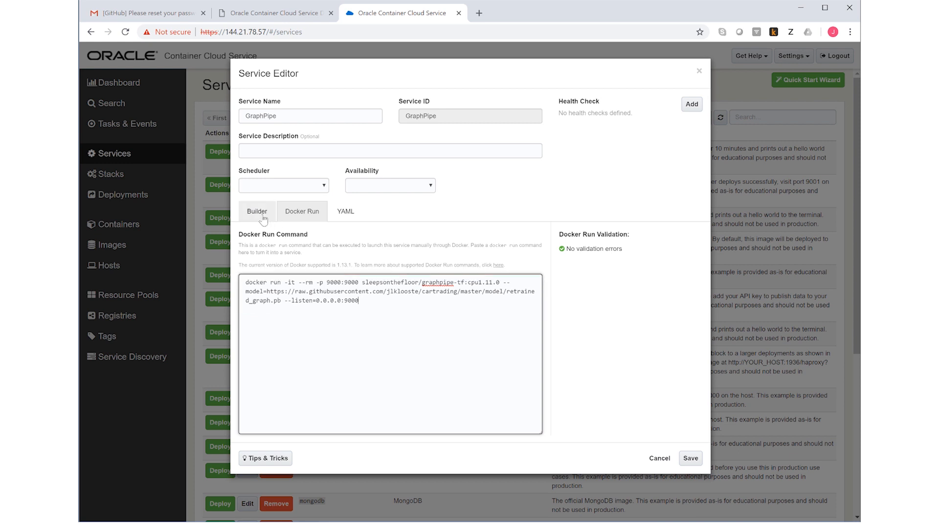
click(256, 210)
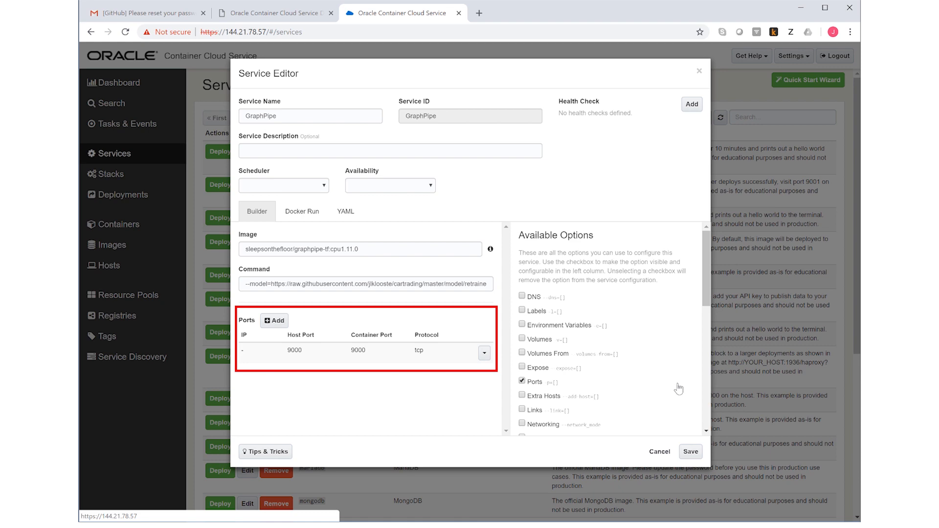
click(659, 451)
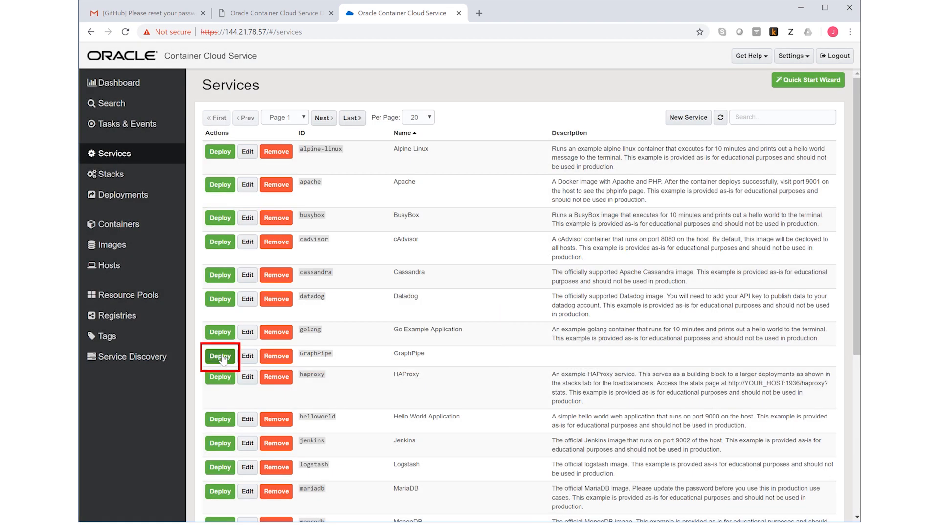
Step: Deploy the GraphPipe service from the services list
click(219, 357)
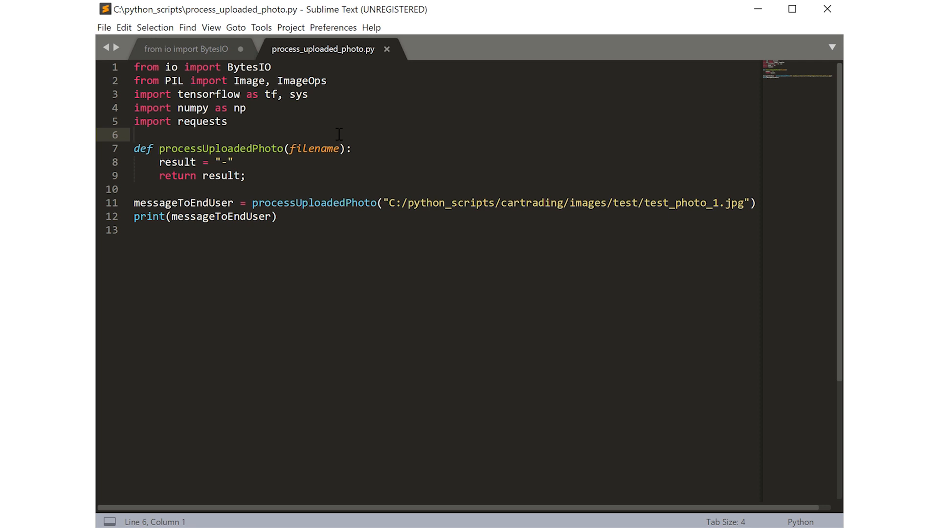
Step: Add the graphpipe import, np.array image load and remote.execute call, then copy host IP 144.21.82.82
text(from graphpipe import remote)
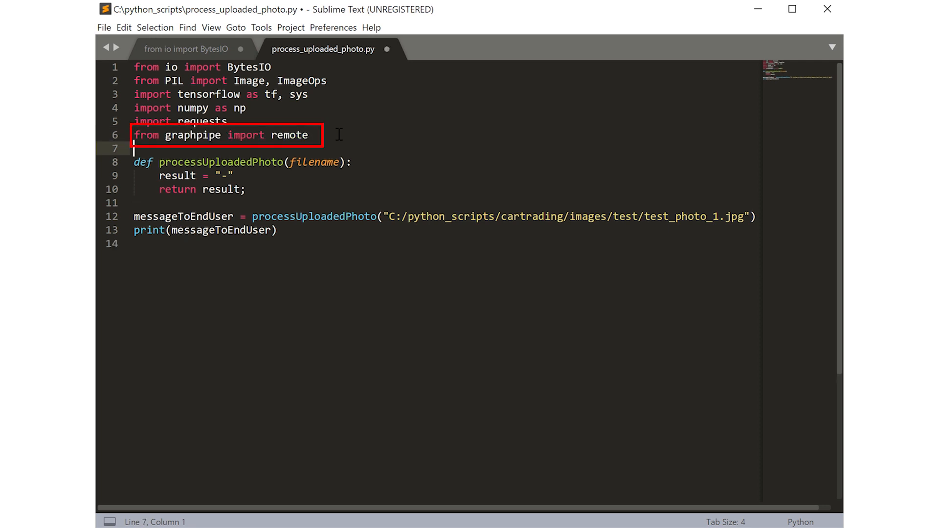
text(data = np.array(Image.open(filename)))
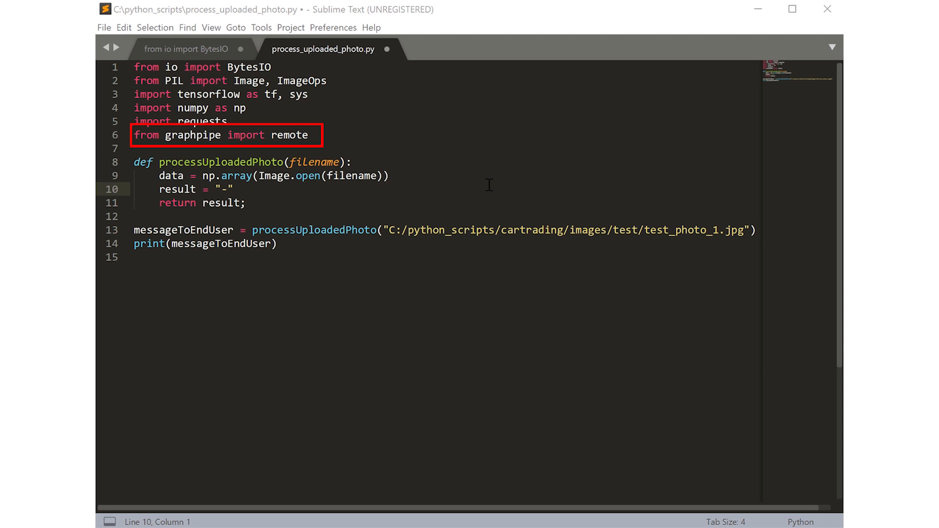
text(pred = remote.execute("http://<serveraddress>:9000", data, "DecodeJpeg:0"))
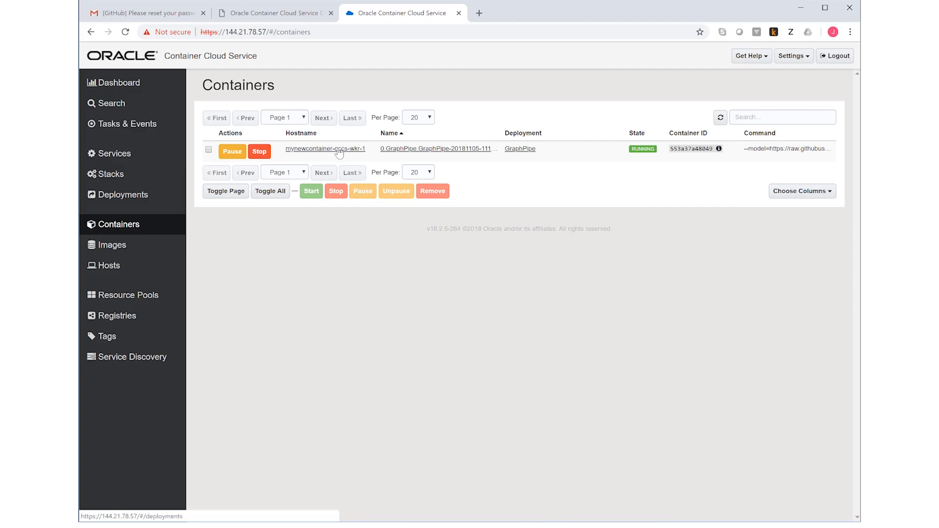
click(326, 149)
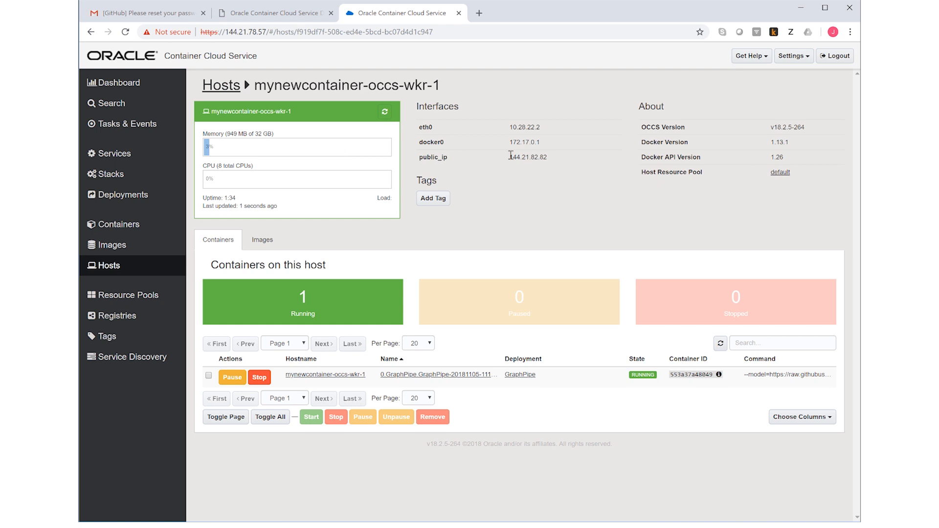
double_click(527, 157)
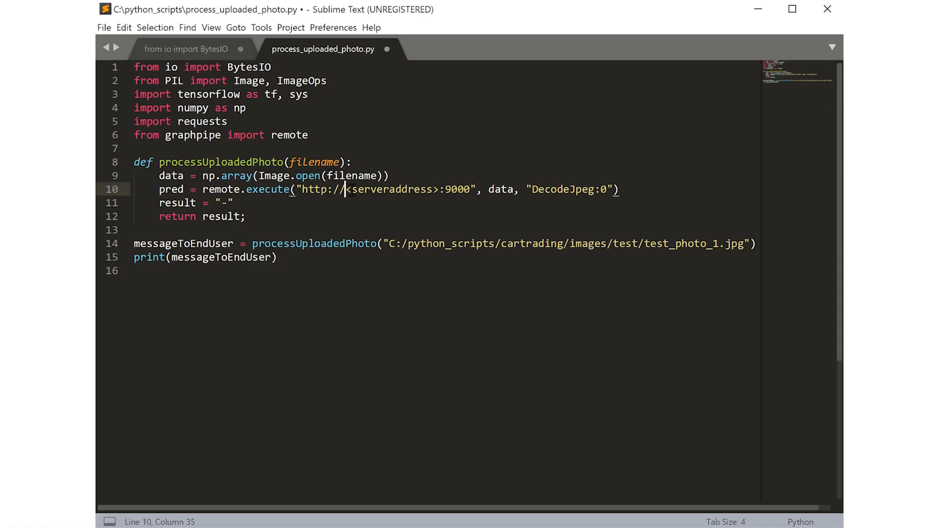
Step: Replace the <serveraddress> placeholder with 144.21.82.82 in the execute call
text(144.21.82.82)
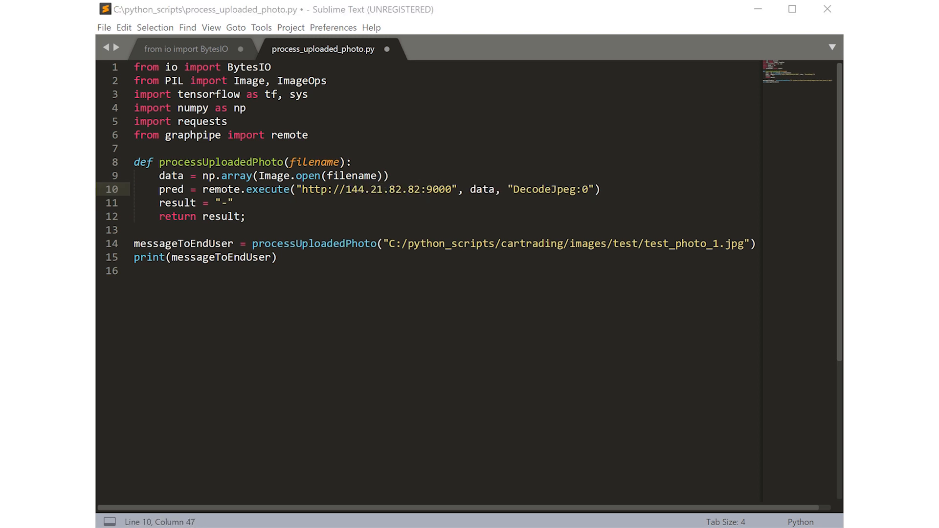